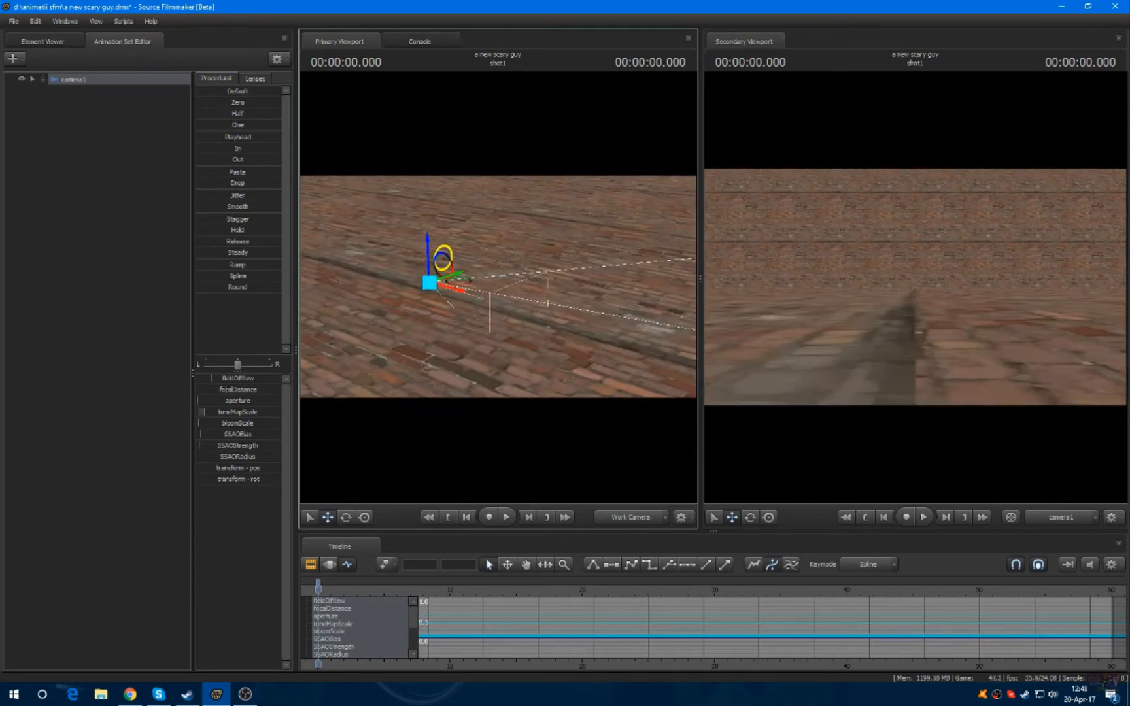
Create a new model animation set and load the Bendy model from Select MDL
click(13, 58)
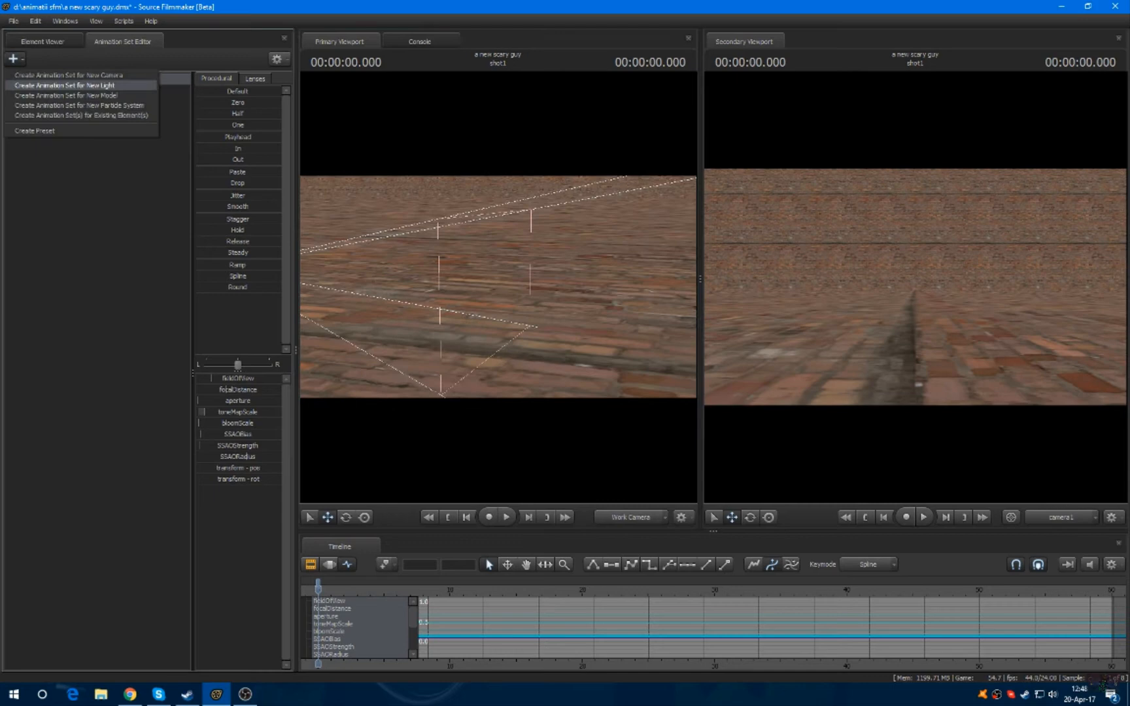
click(66, 94)
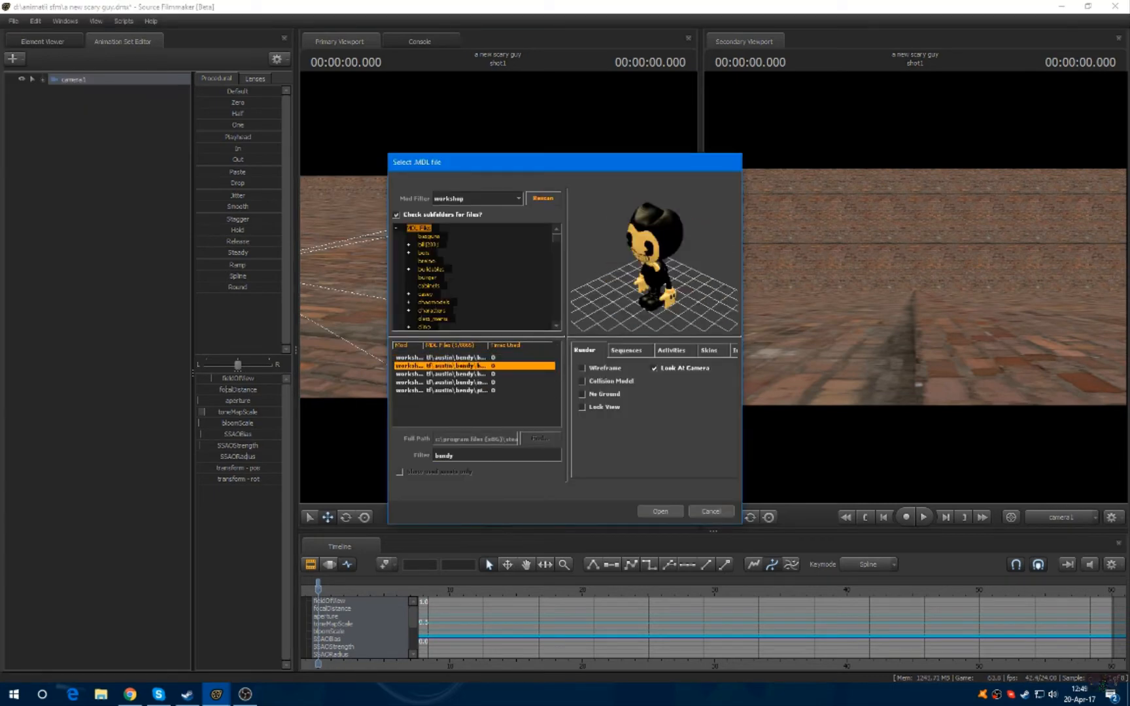
click(657, 511)
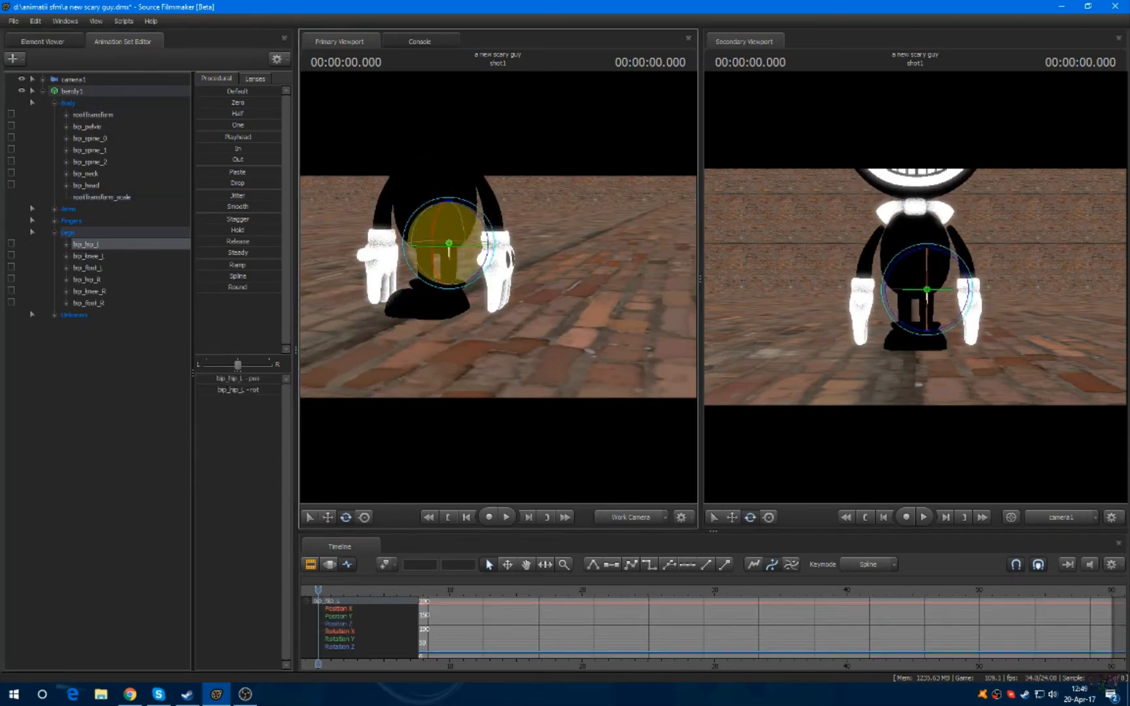
Rotate Bendy's leg, forearm and other bones so he sits on the floor with arms spread
click(86, 280)
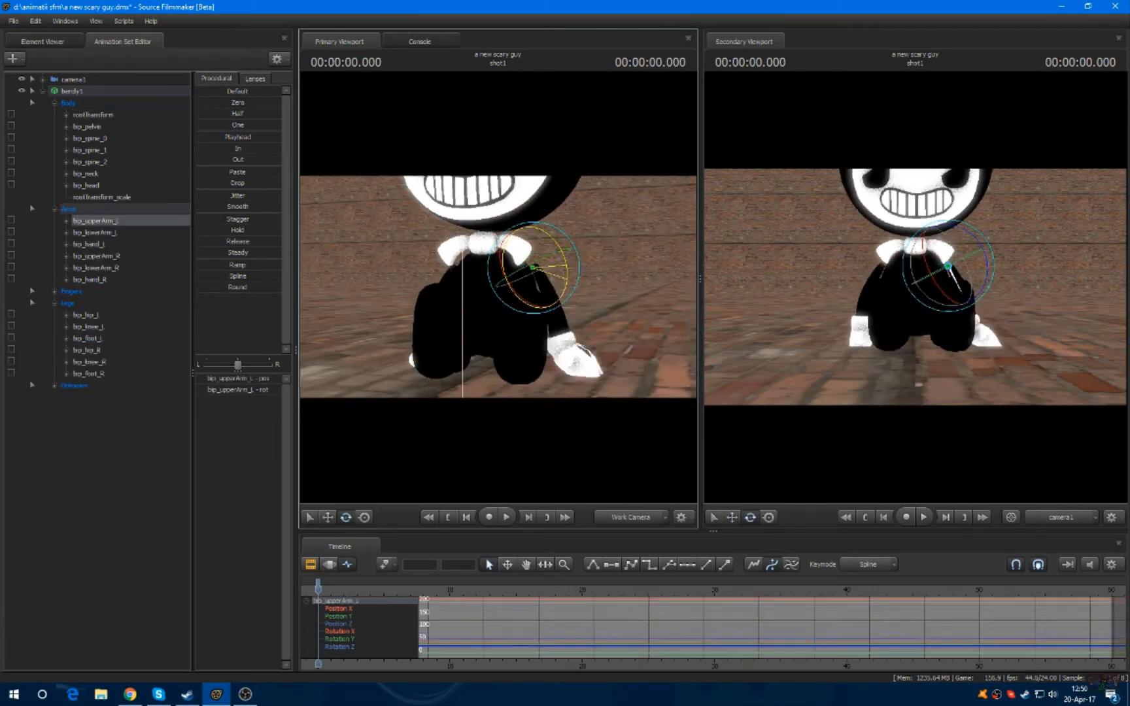
click(71, 291)
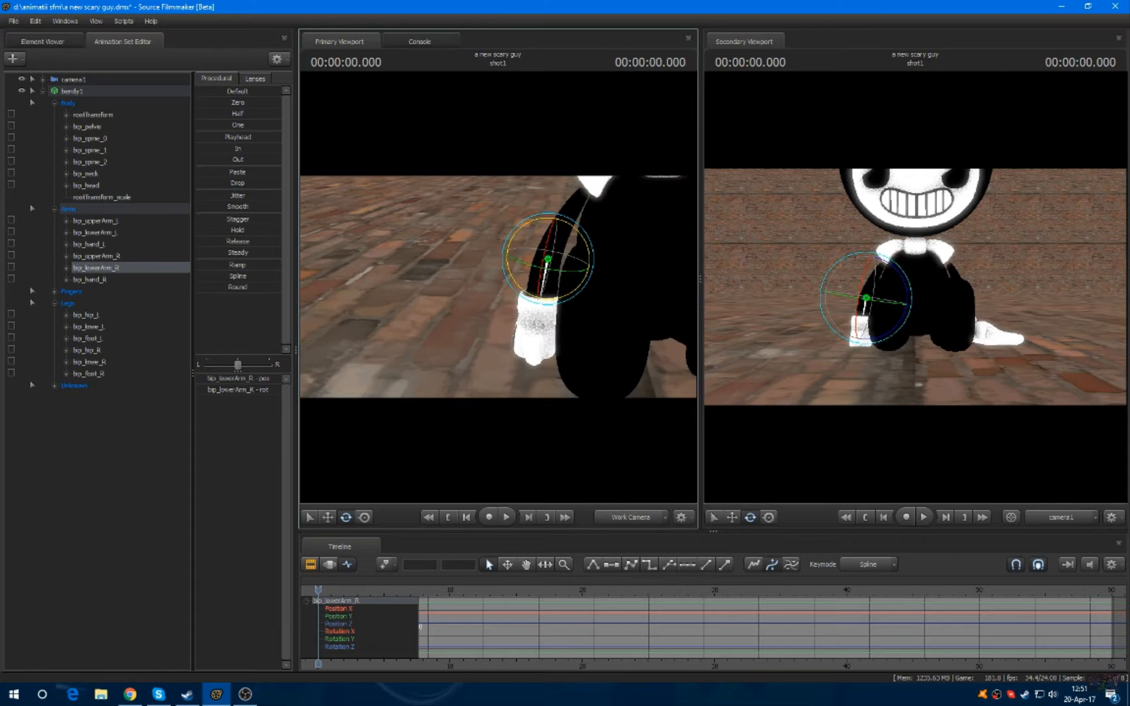
click(91, 279)
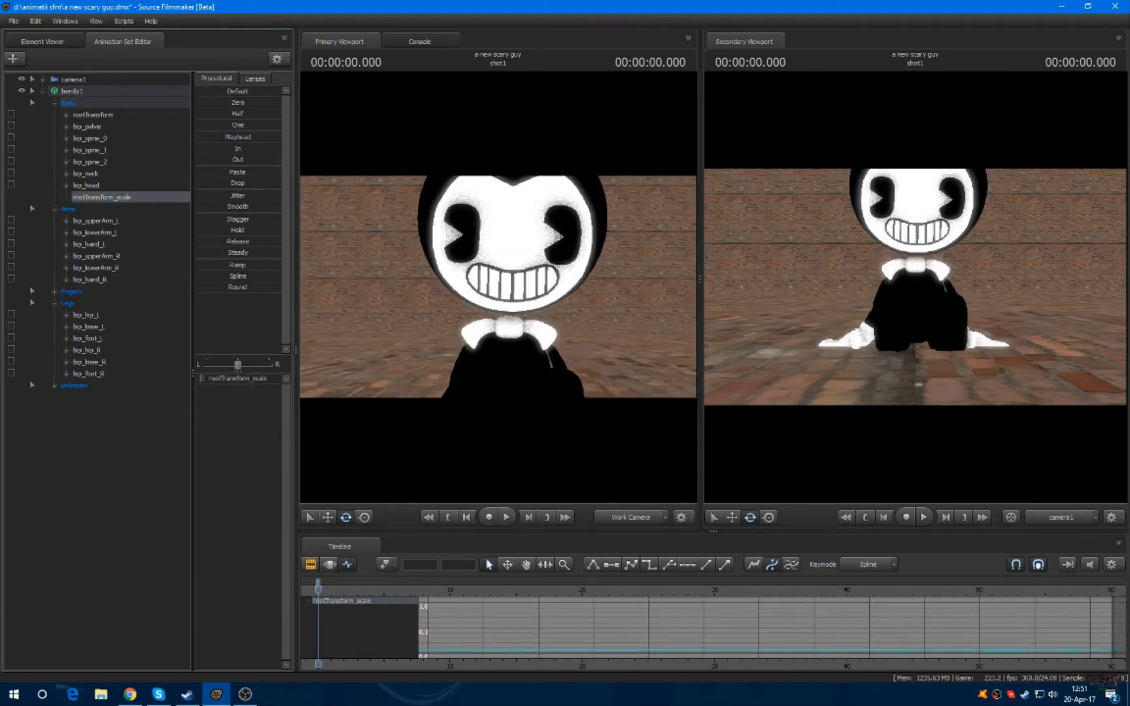
Expand Bendy's face controls and adjust Close Eyes, Mouth OpenLower and Mouth Black
click(86, 185)
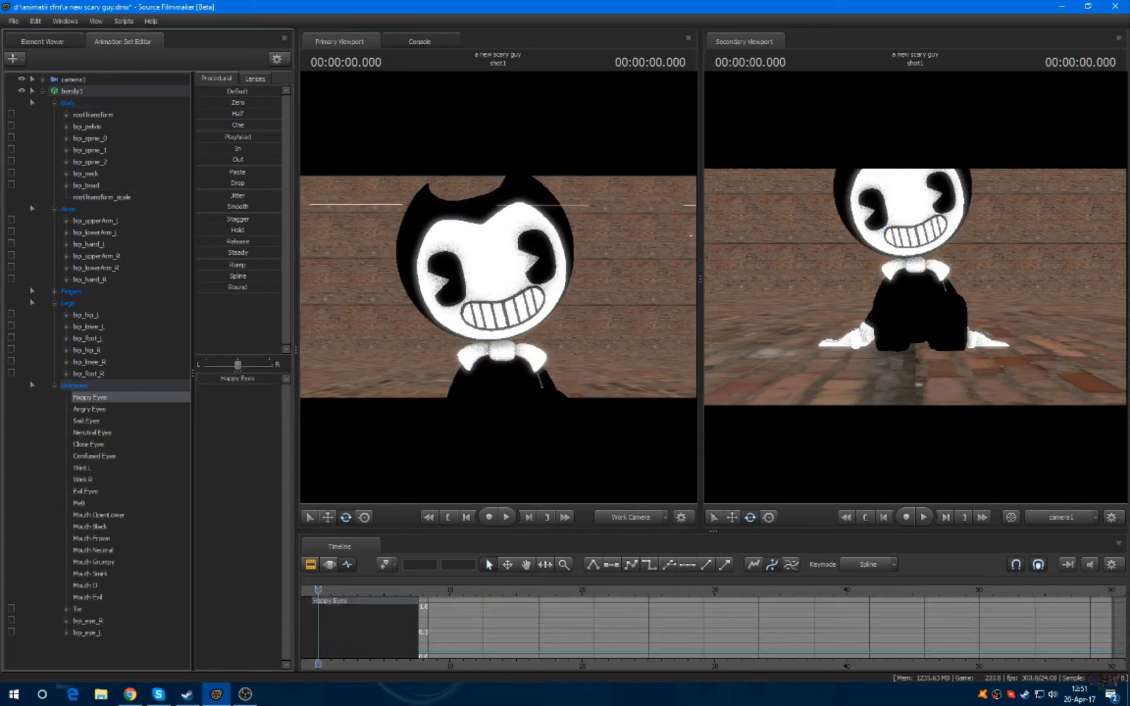
click(89, 444)
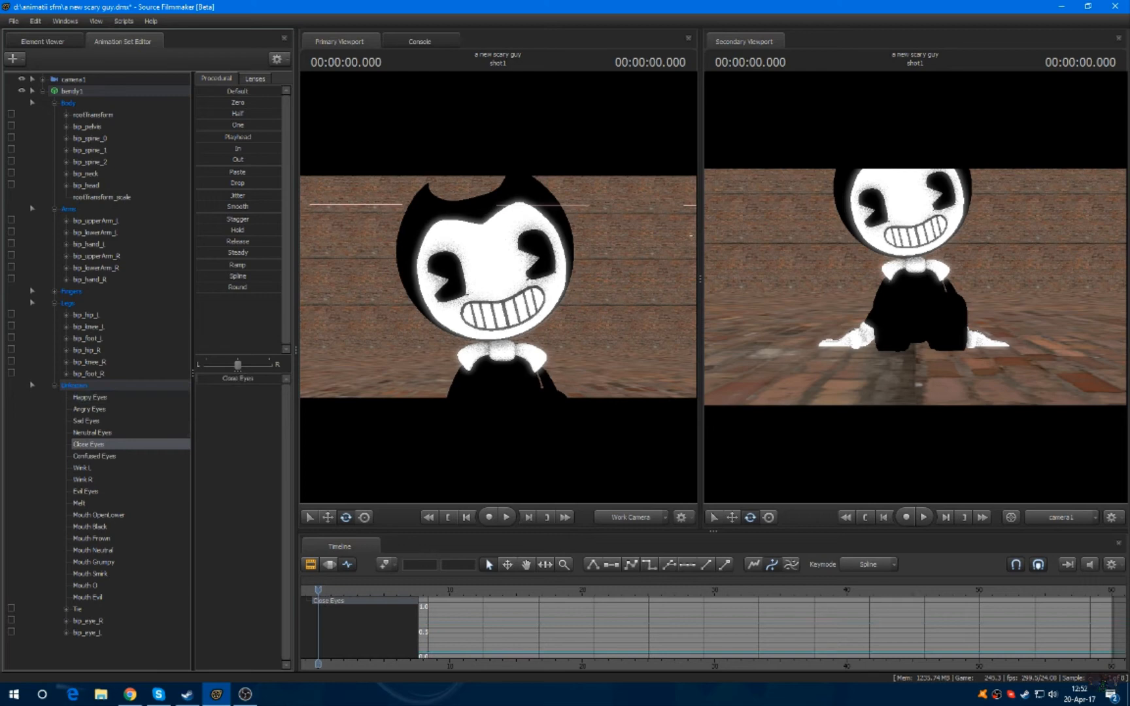
click(98, 515)
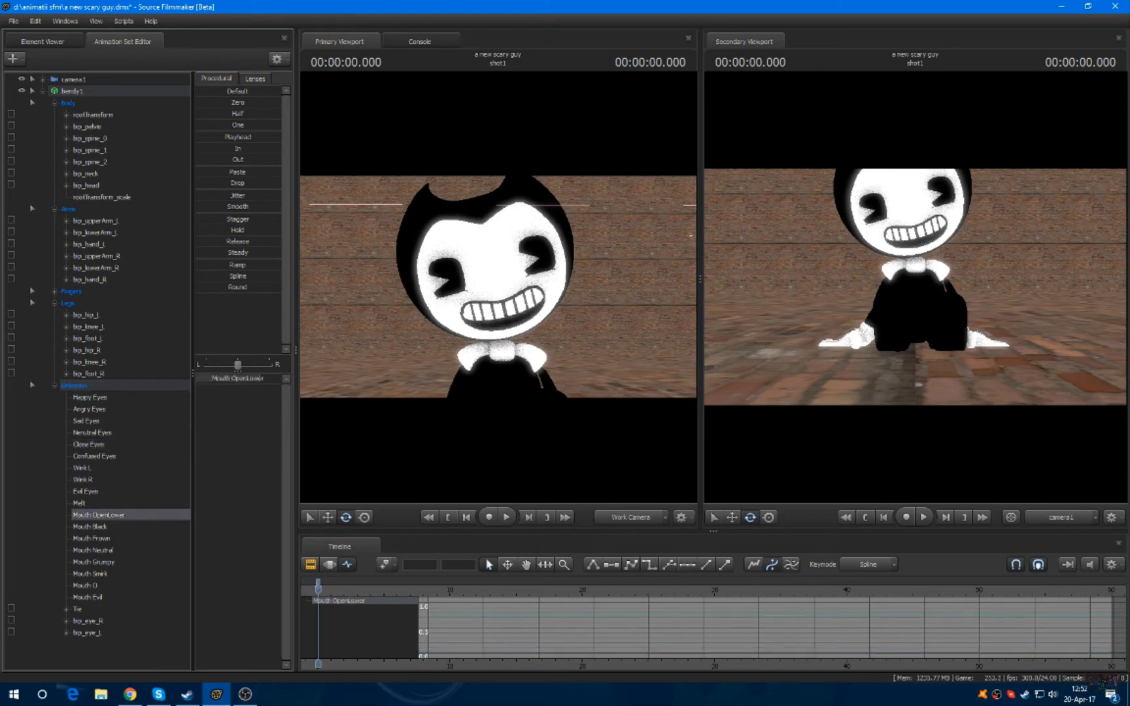
click(90, 527)
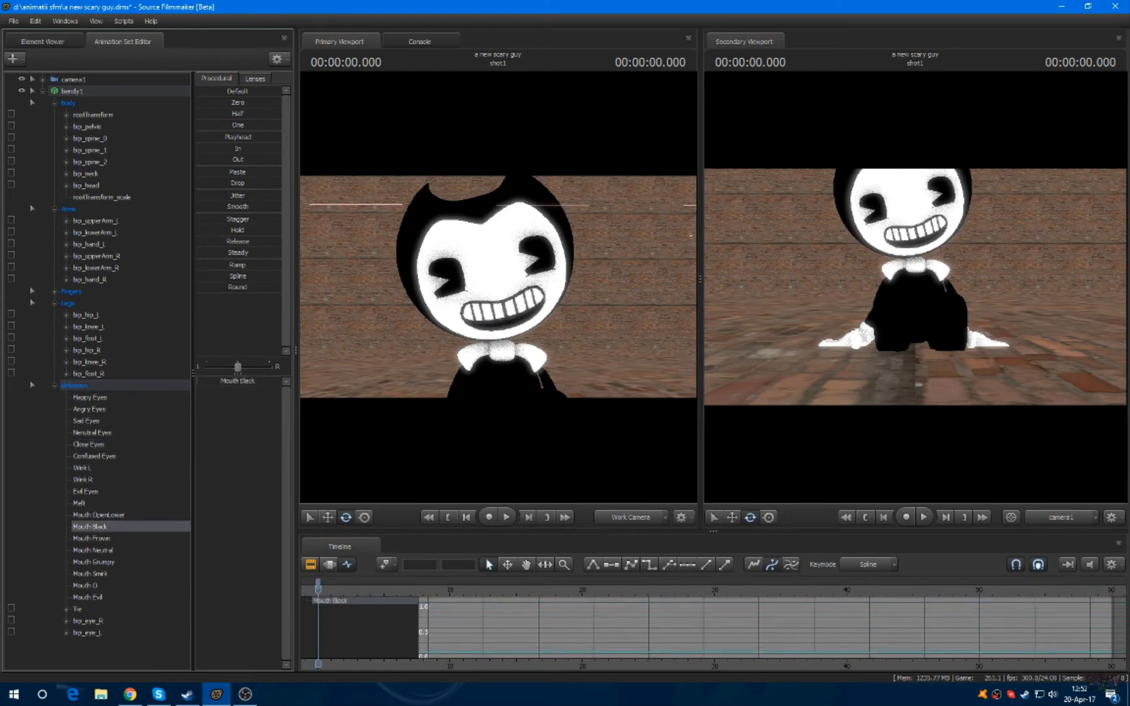
Adjust the Mouth Evil, Mouth Grumpy and Neutral Eyes sliders for a squinting grin
click(88, 596)
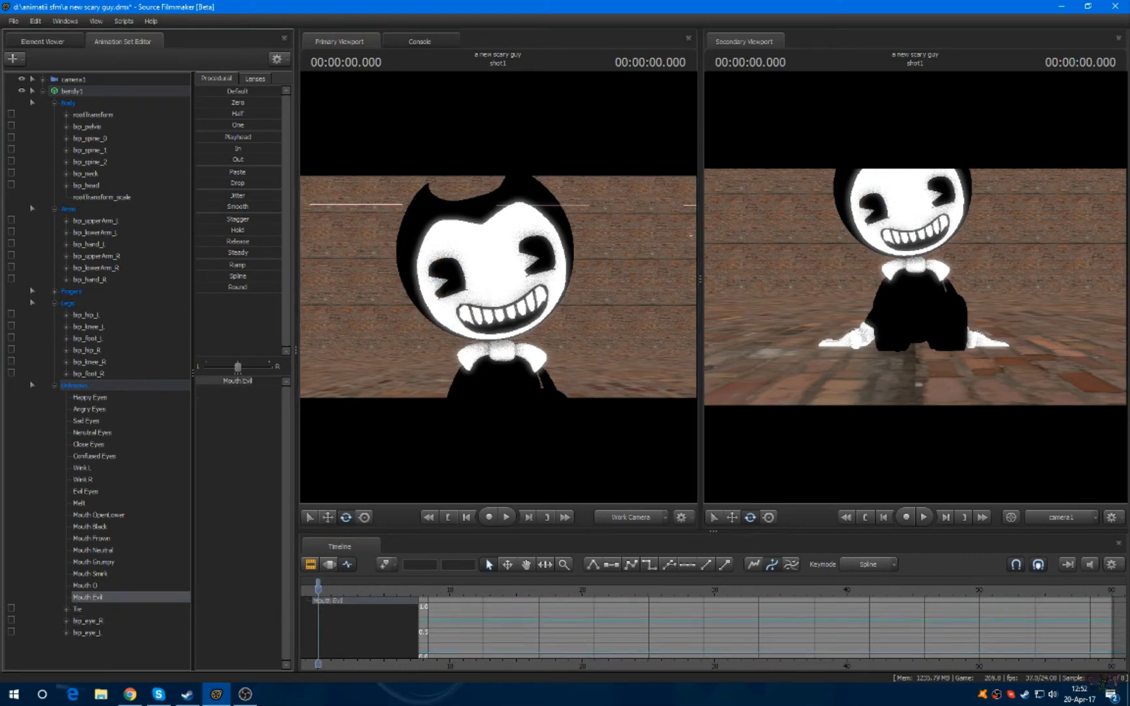
click(93, 563)
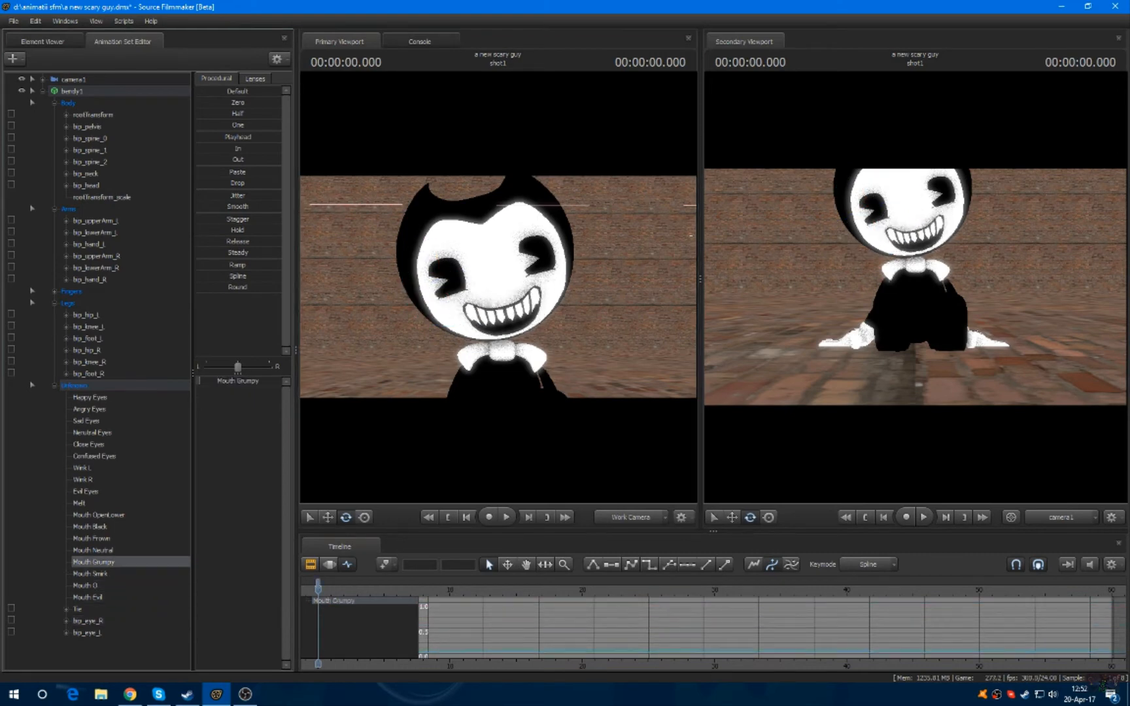
click(92, 433)
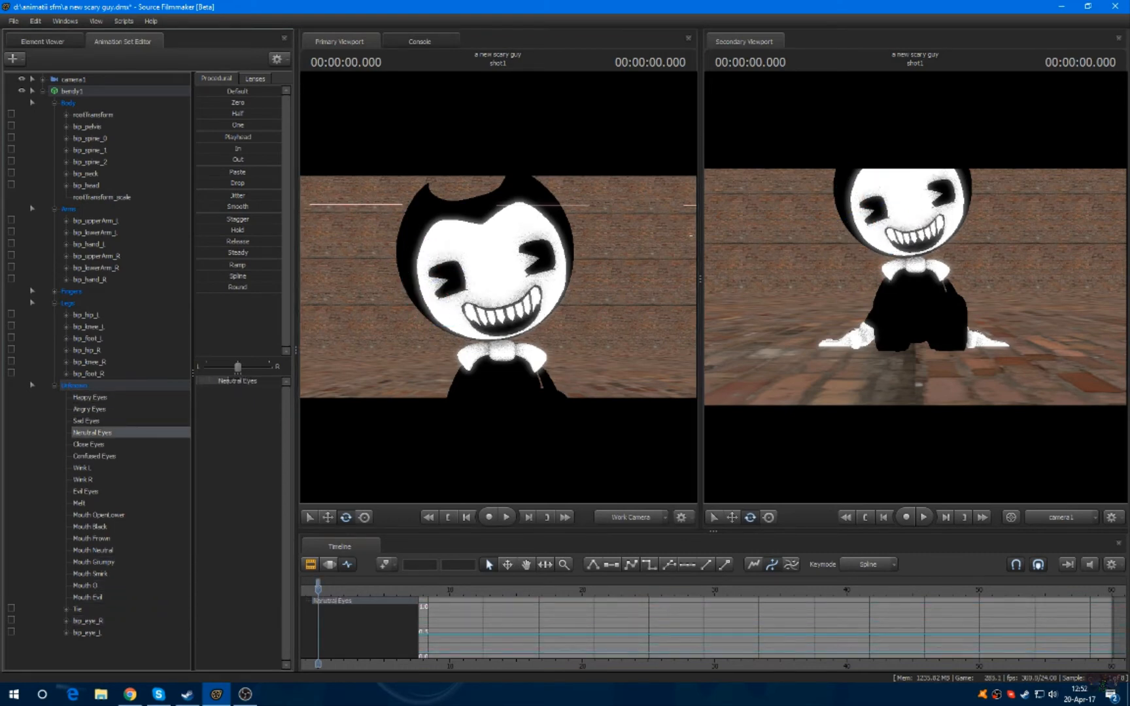
click(101, 197)
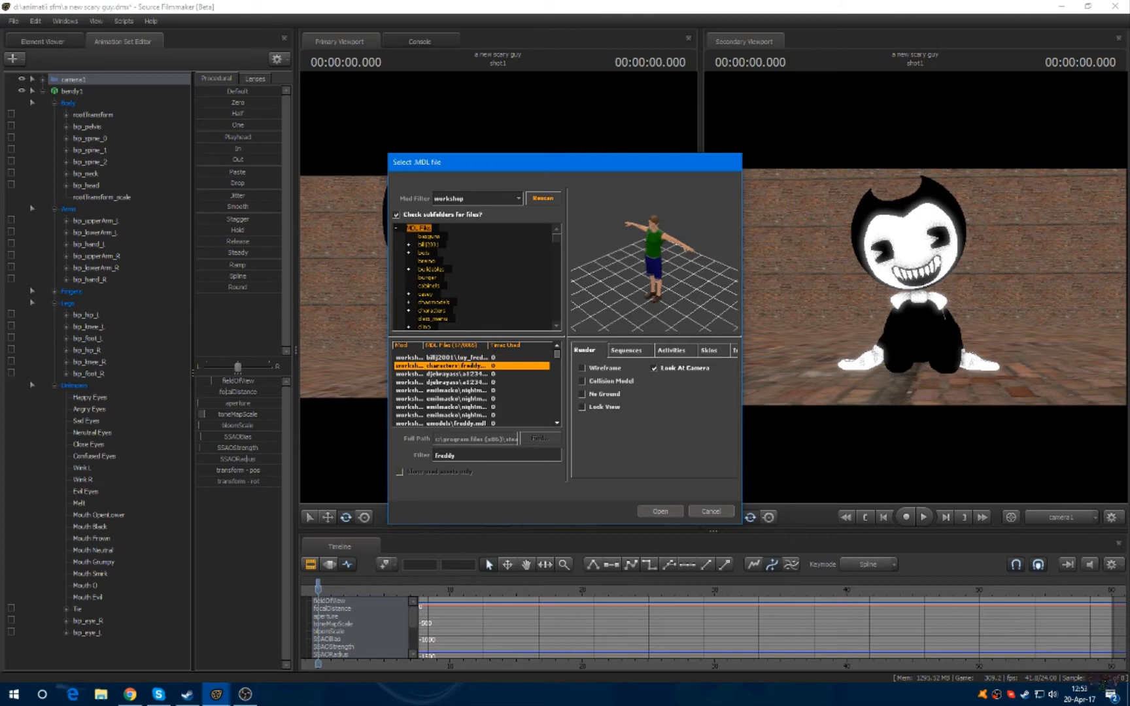
Load Freddy behind Bendy and rotate his bones to raise the microphone arm
click(657, 511)
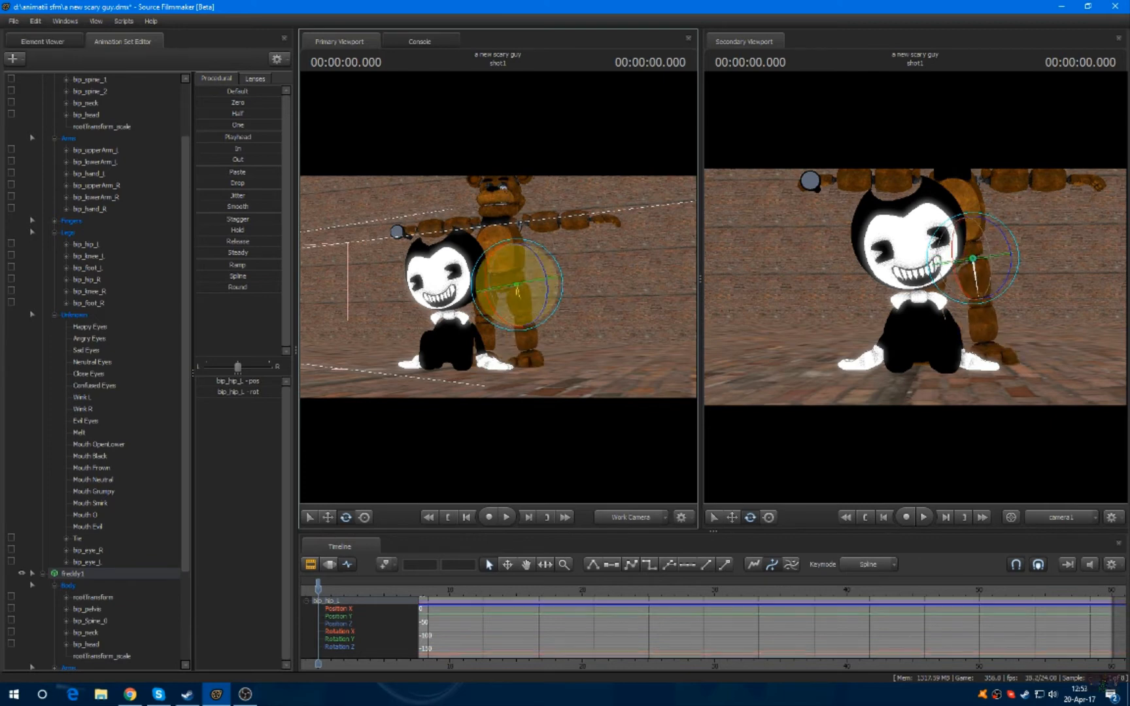
click(90, 621)
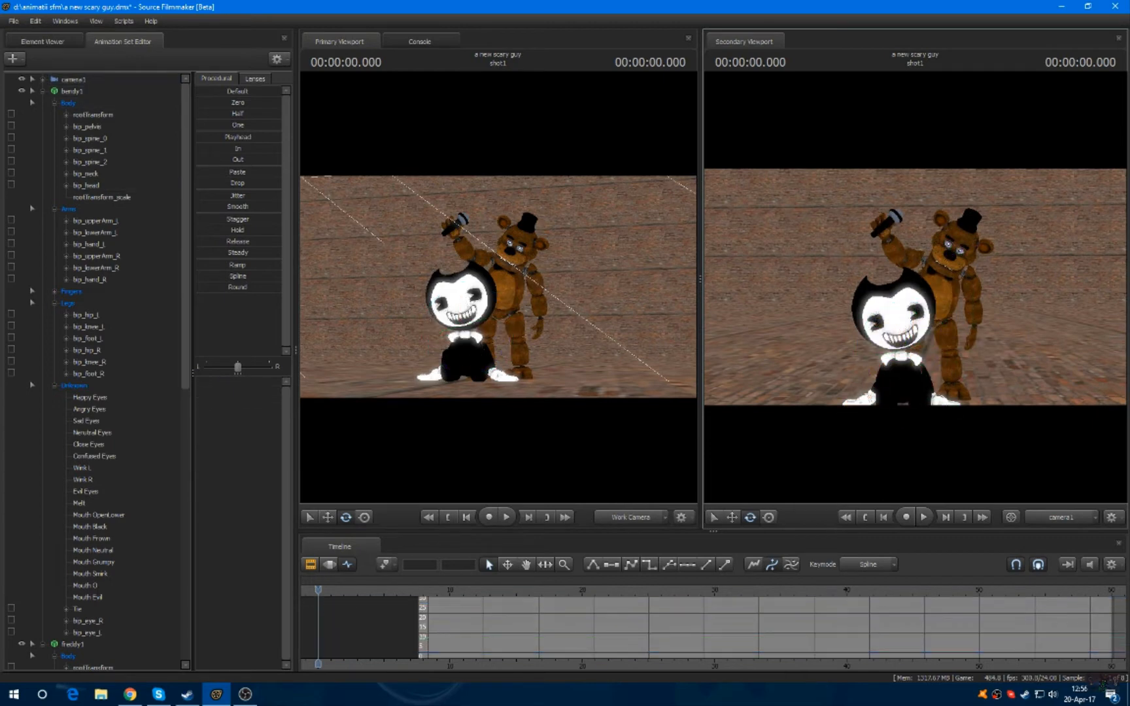
Select the scene camera and create a new model animation set for Bonnie
click(72, 79)
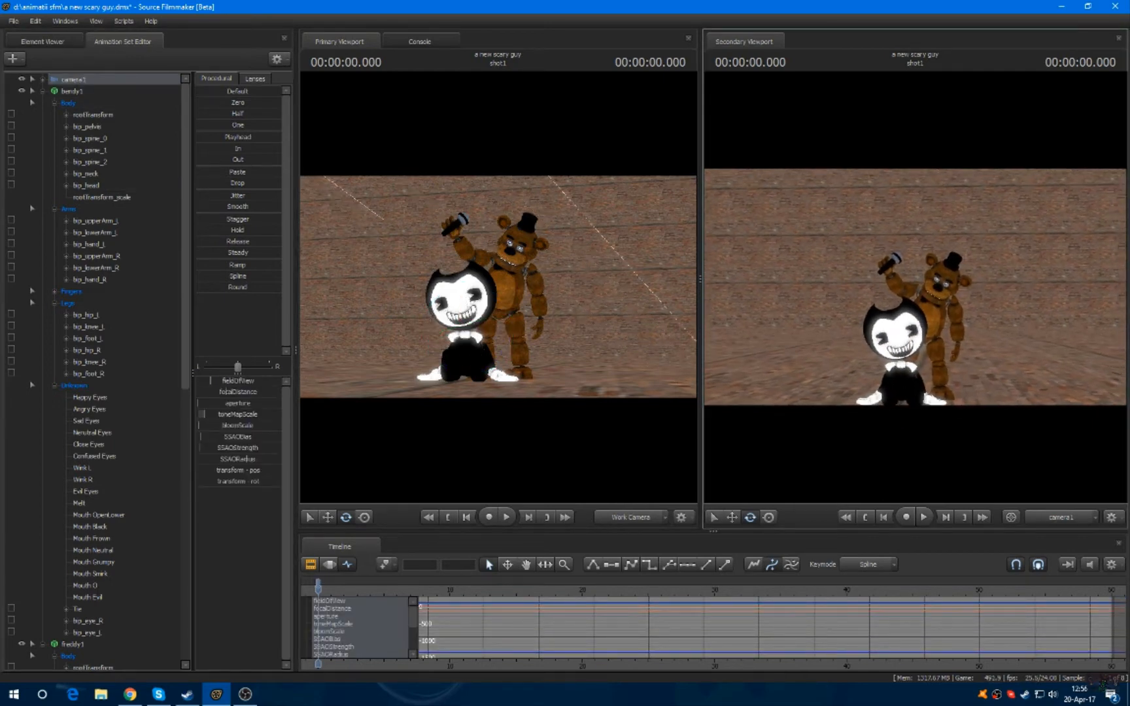
right_click(69, 656)
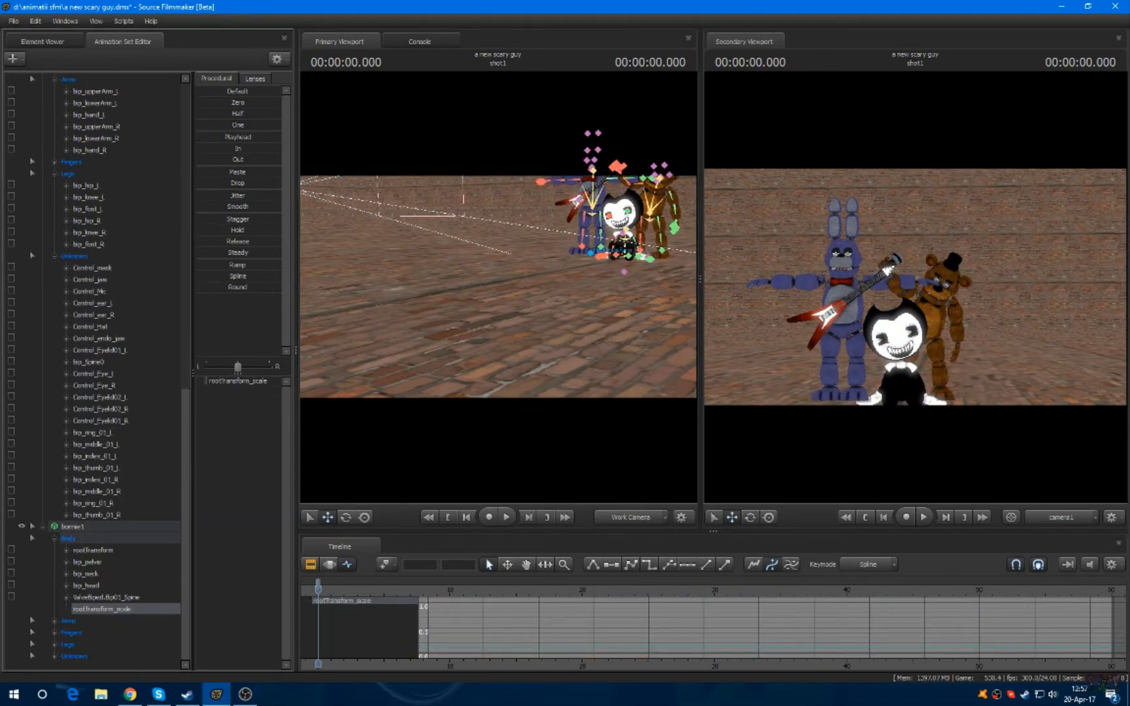
Pose Bonnie's right foot, neck and right forearm beside Bendy, opposite Freddy
click(92, 550)
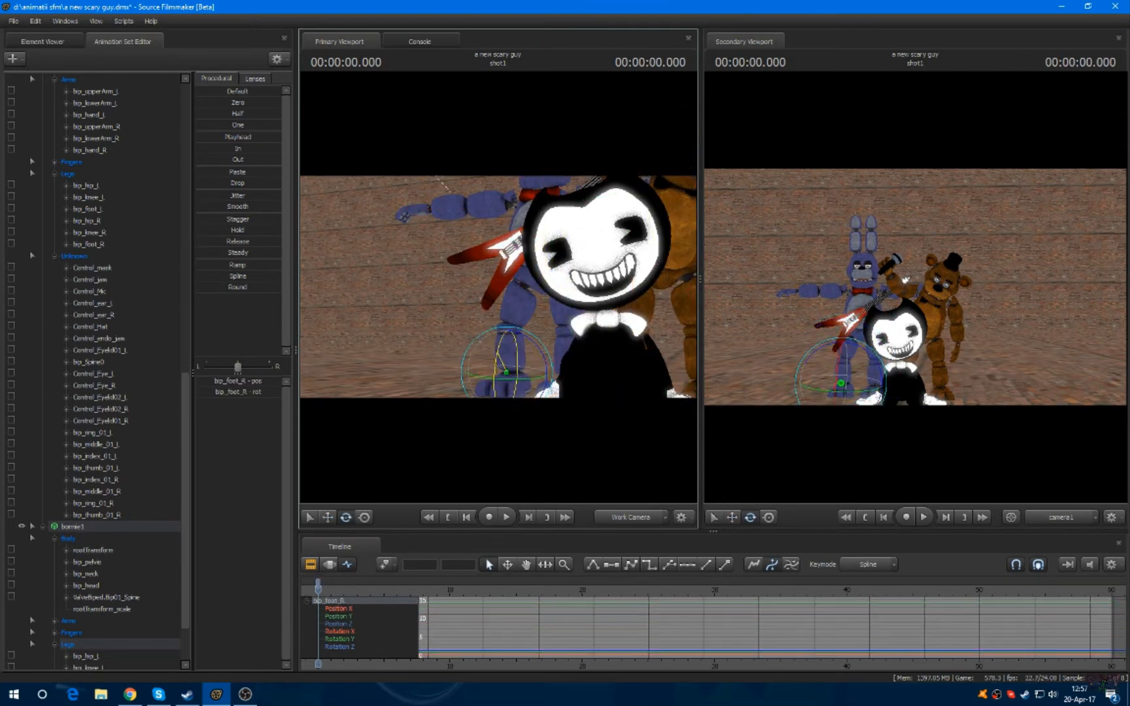
click(107, 596)
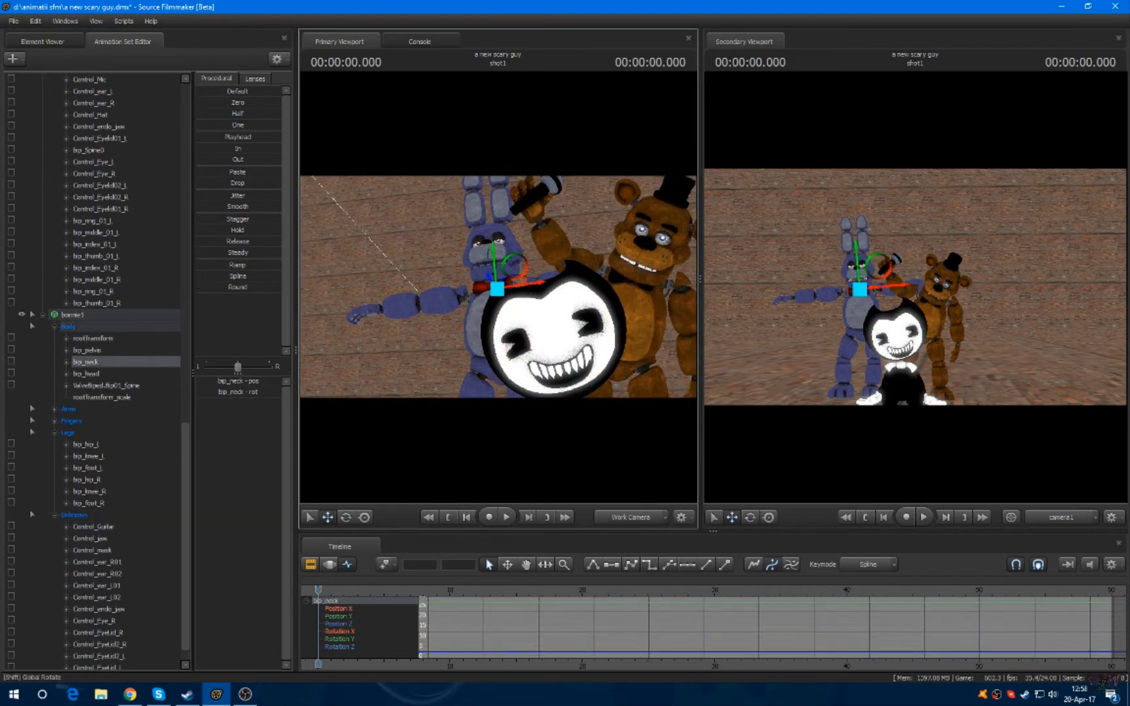
click(97, 585)
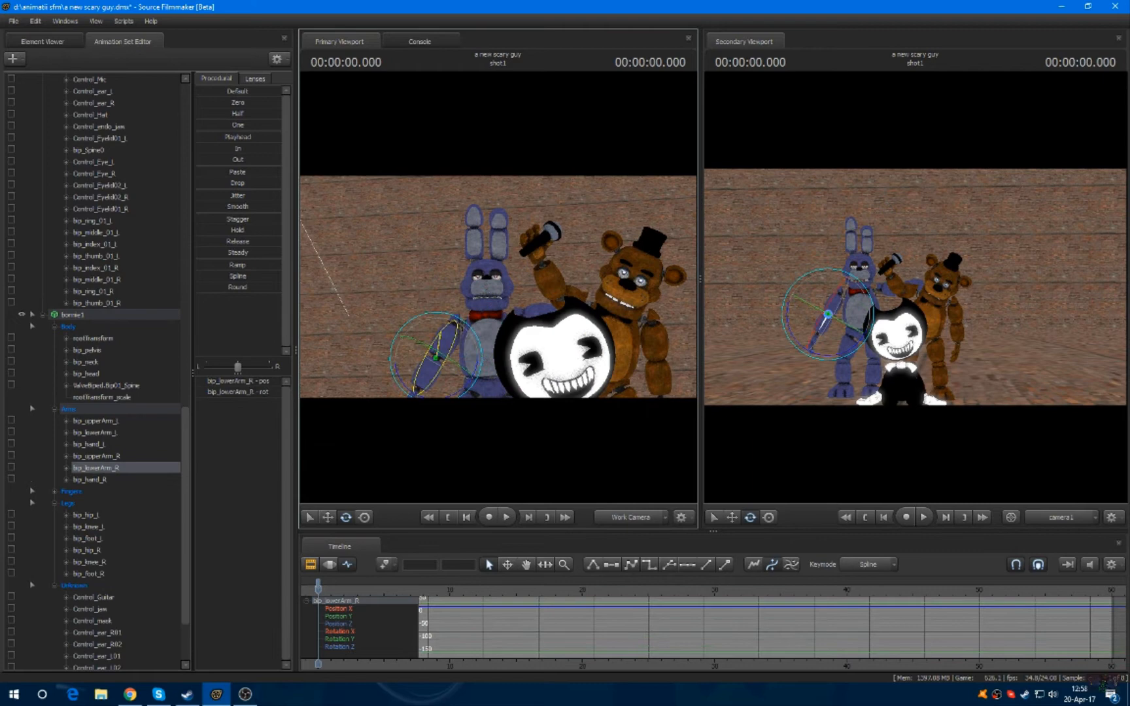
click(89, 479)
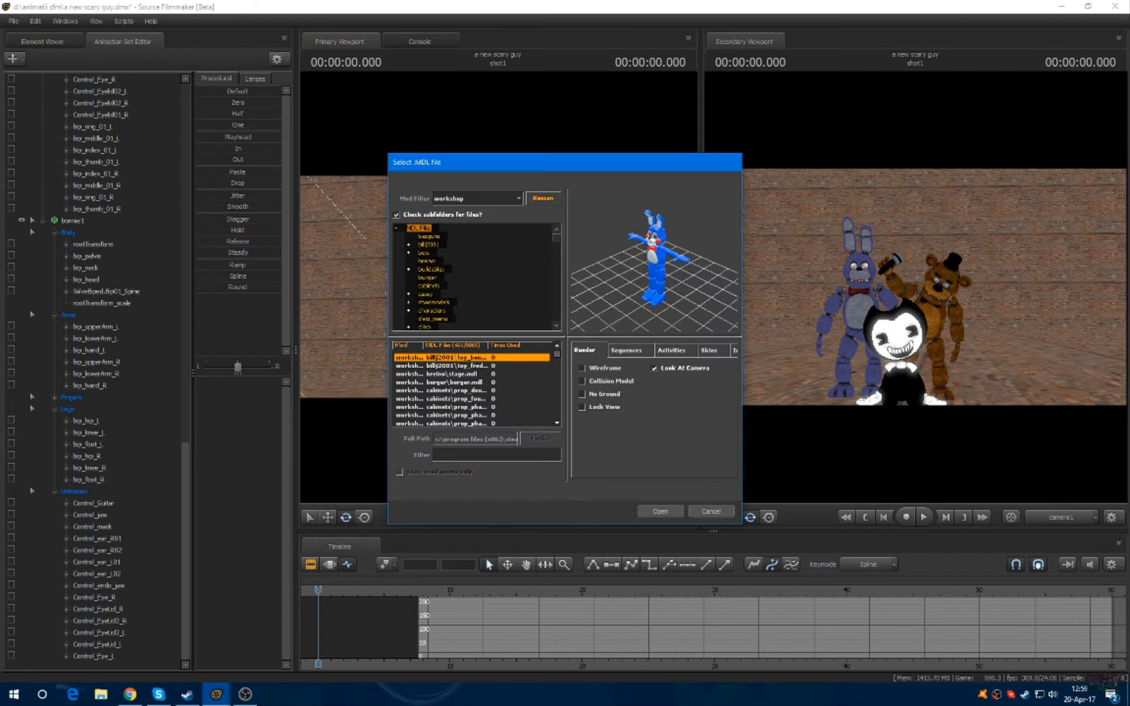
Load Chica with her cupcake and position her to Freddy's right
click(658, 511)
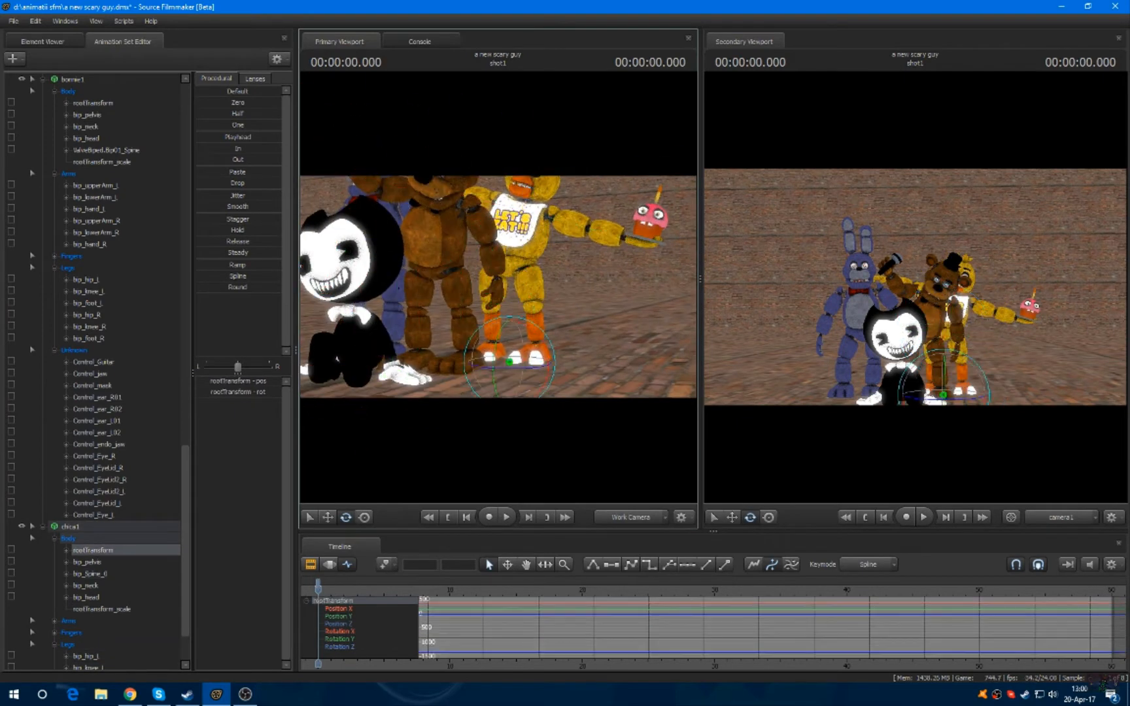
click(89, 573)
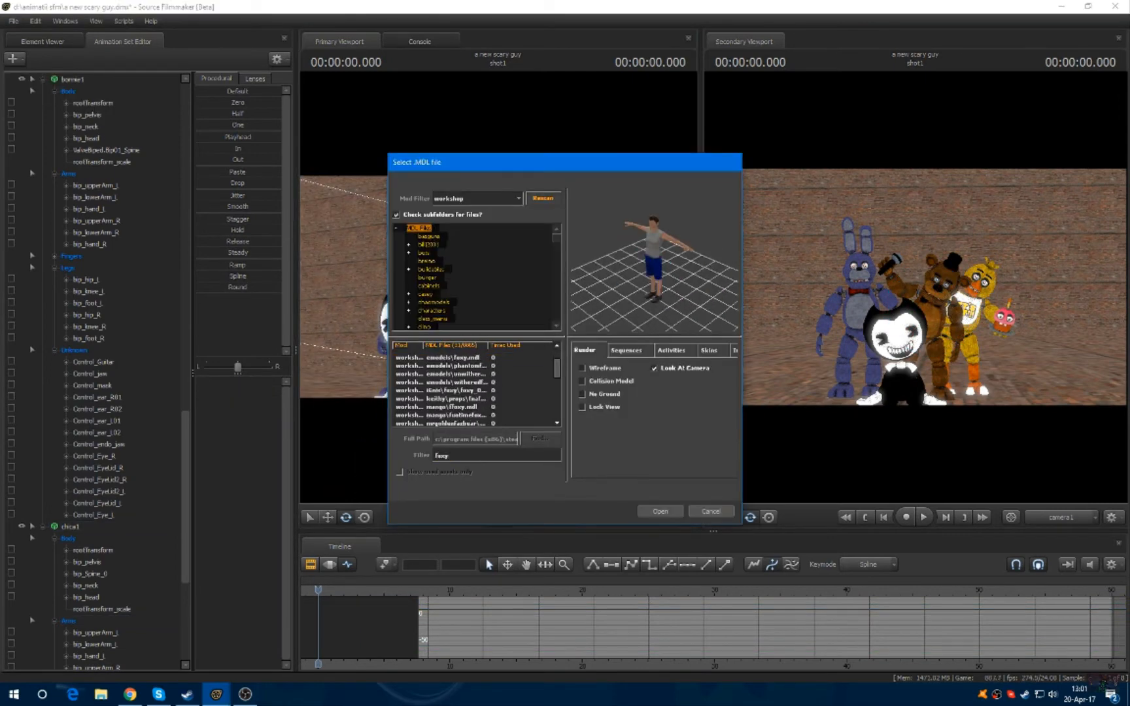
Add Foxy and Golden Freddy, move Bendy's root forward, and add the first lights
click(447, 414)
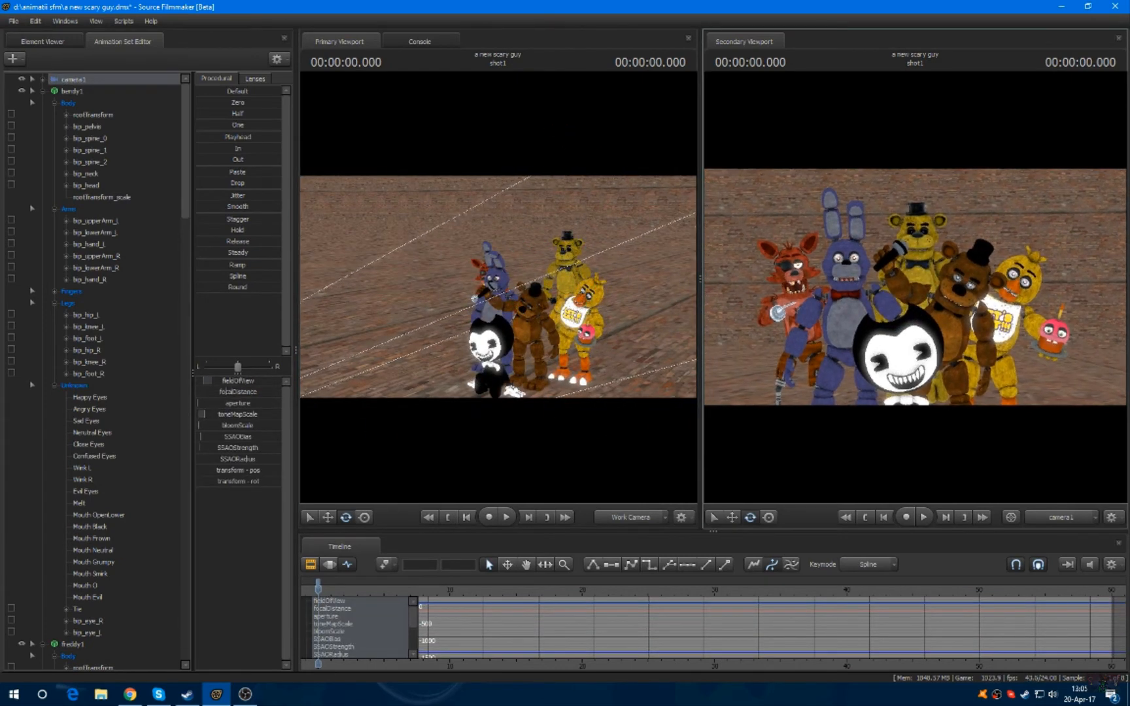
click(92, 115)
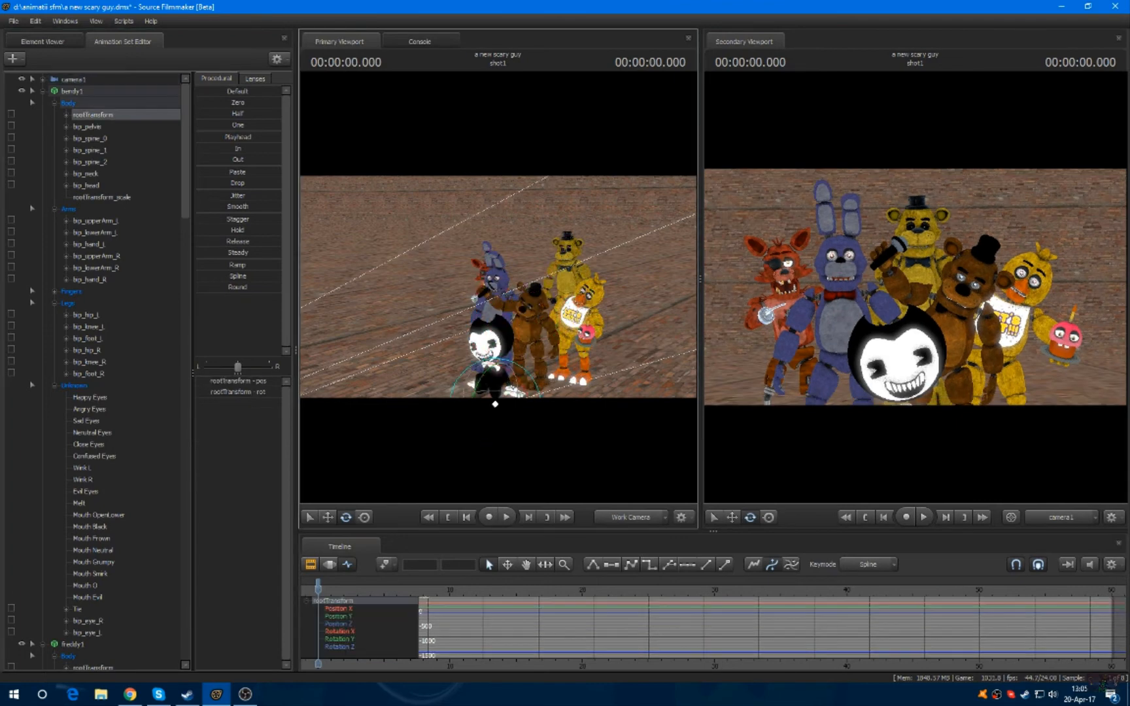
click(70, 79)
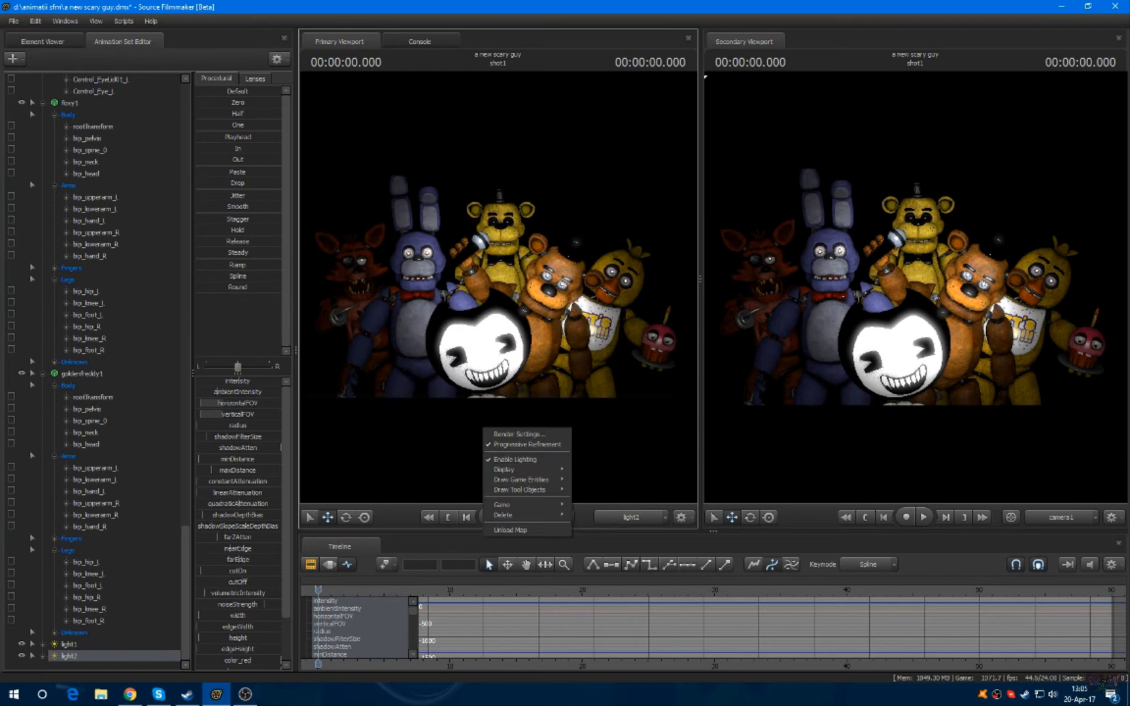
Add lights 3–5 with warm colours and enable volumetric rays on a light
click(514, 459)
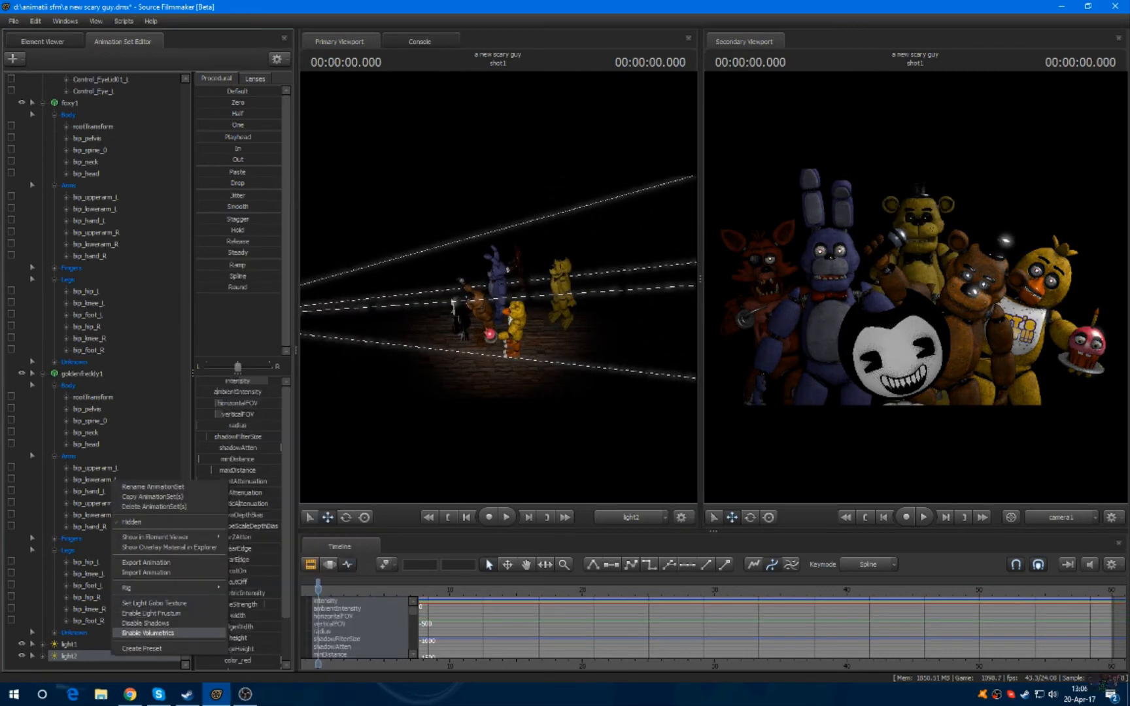
click(147, 633)
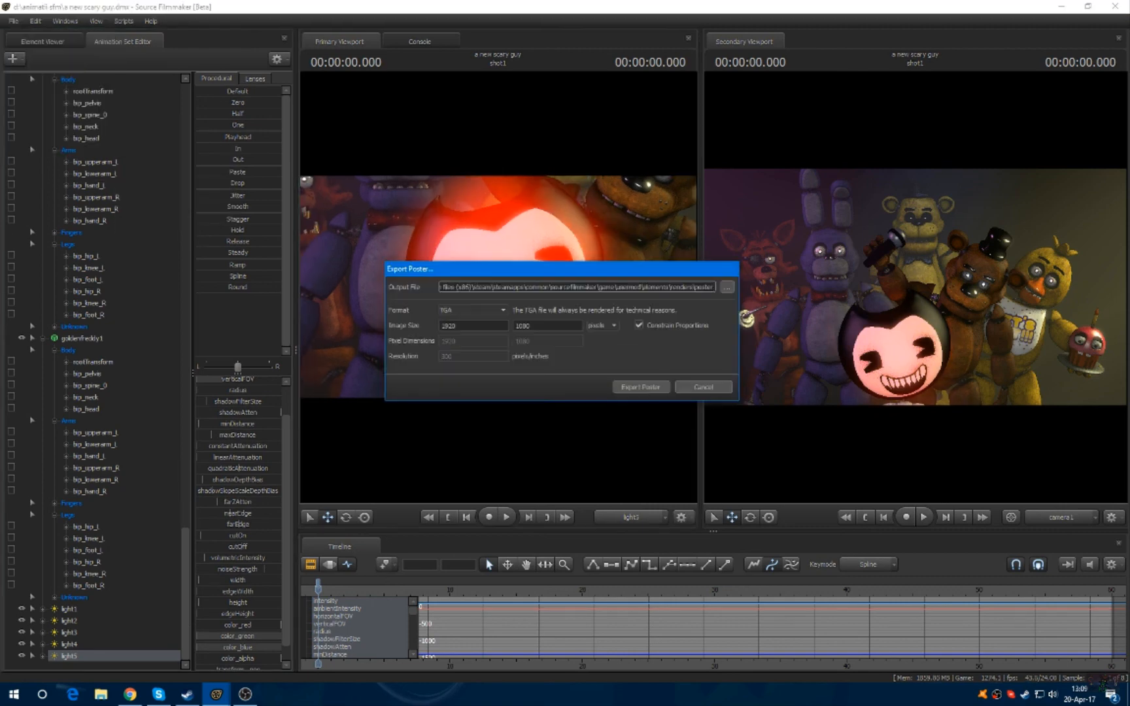
Choose the poster's output file and export the 1920×1080 poster image
click(726, 287)
text(Fnaf & Ban)
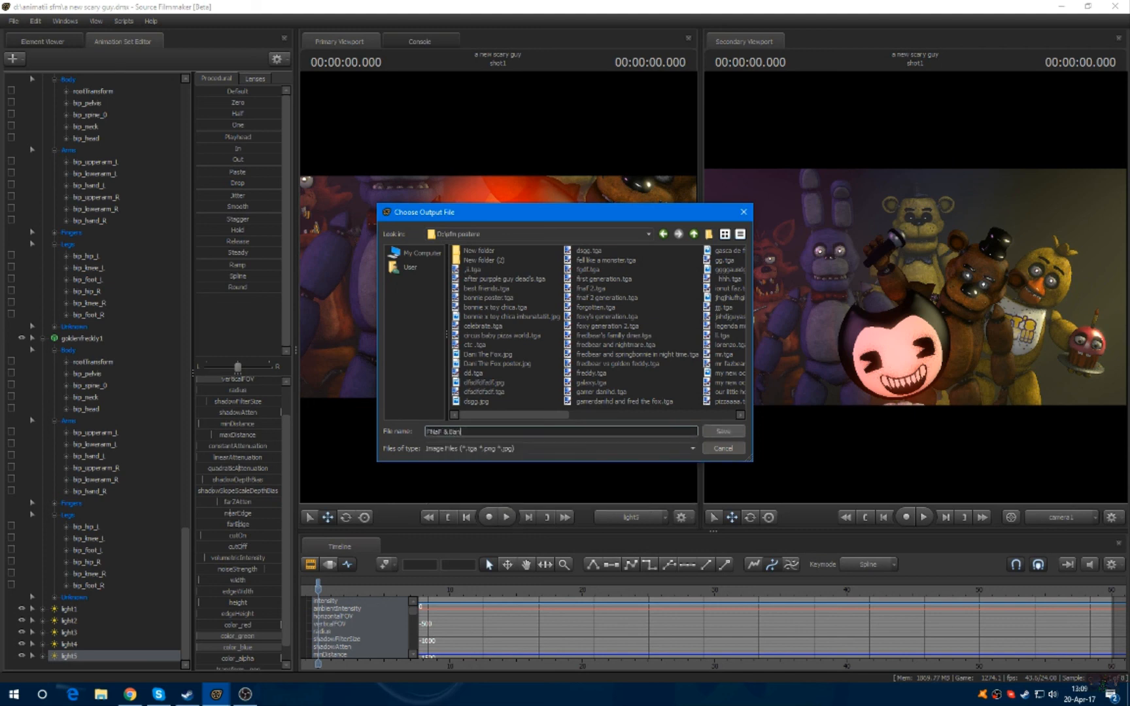
click(722, 431)
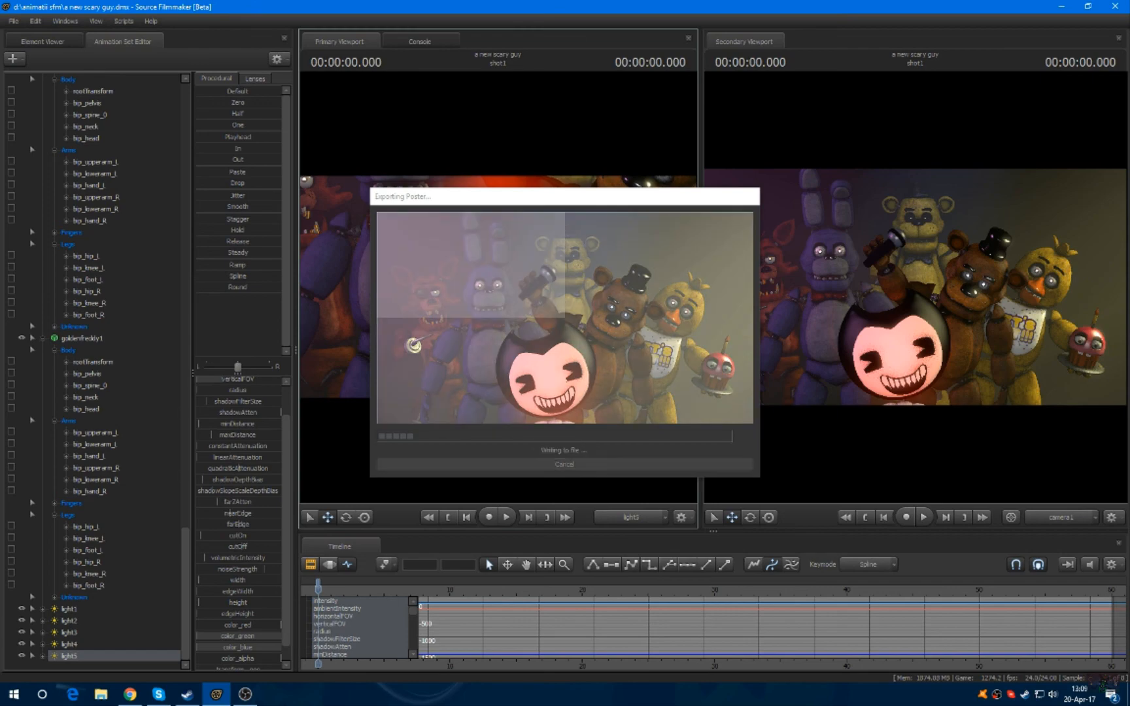